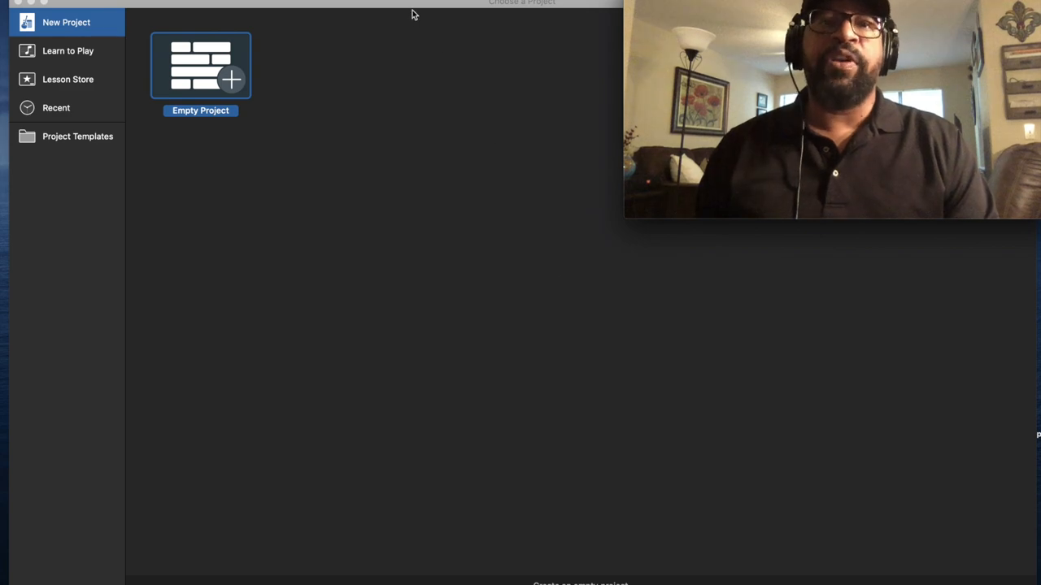
# Step: Pick Empty Project in the project chooser
pyautogui.click(200, 65)
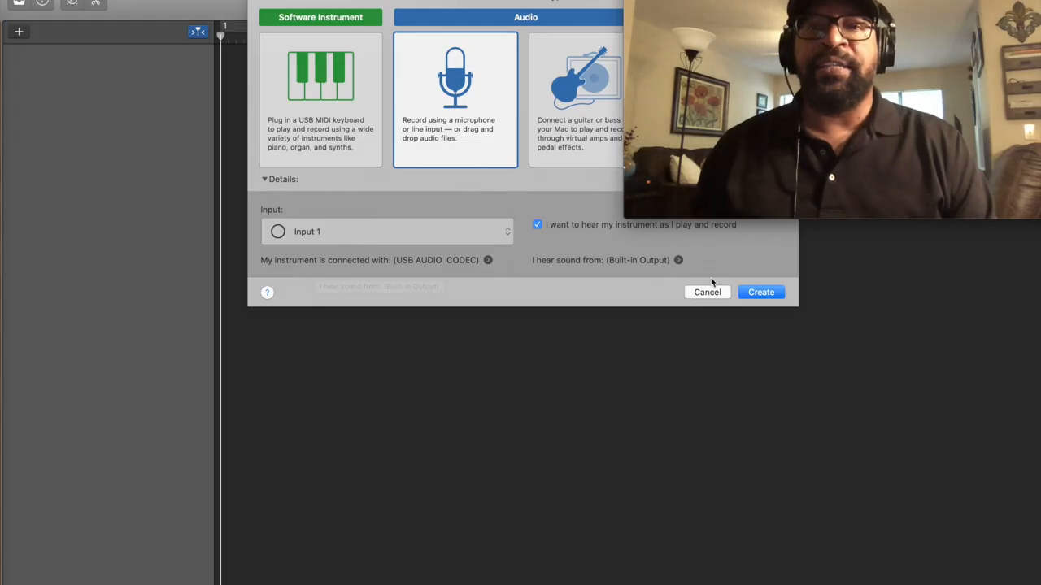
# Step: Add the Audio 1 track on the Yeti microphone with monitoring on
pyautogui.click(760, 292)
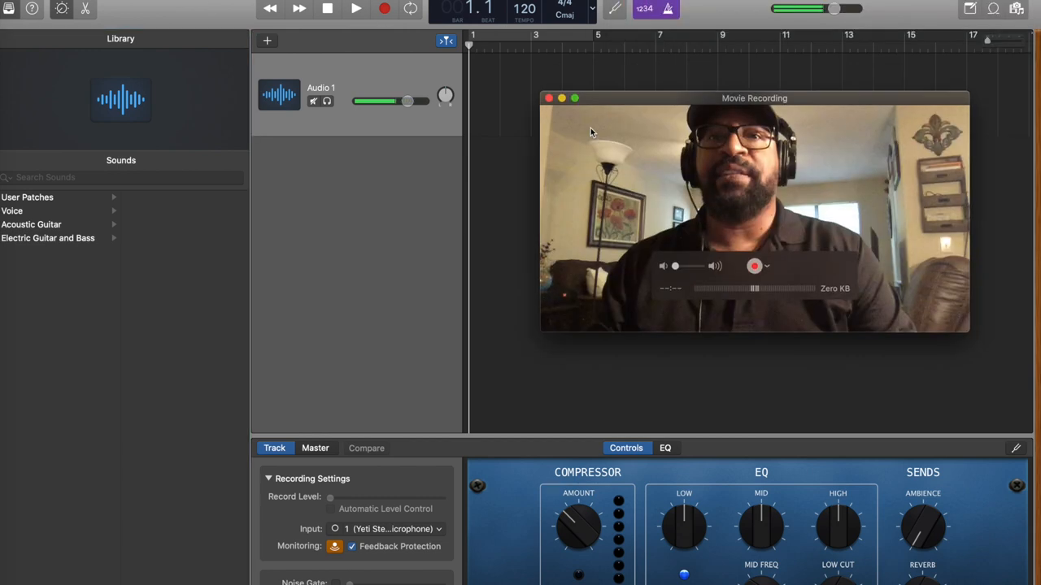
# Step: Nudge the toolbar master volume slider slightly to the right
pyautogui.moveTo(754, 97); pyautogui.dragTo(667, 177)
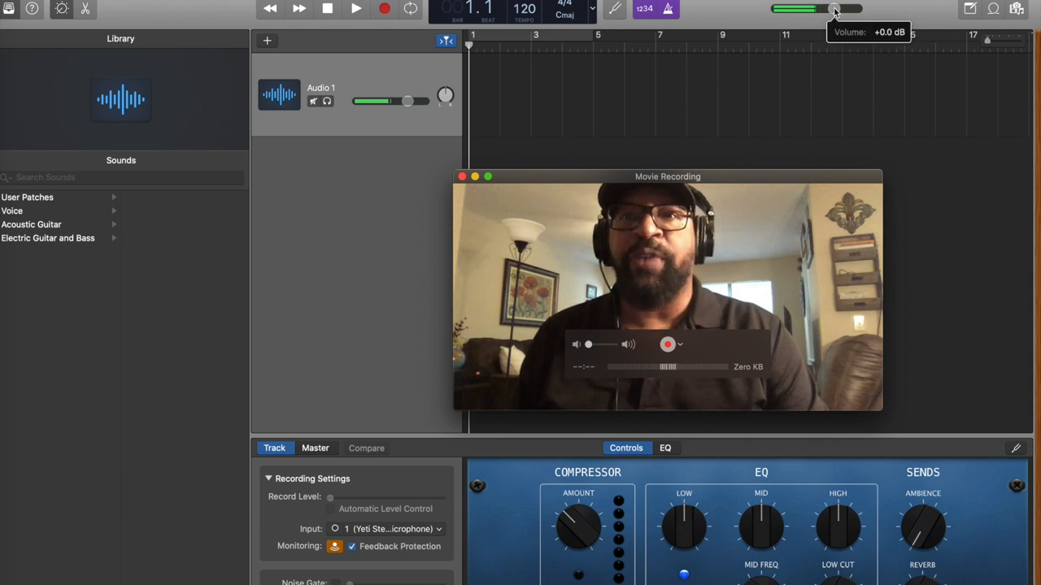
pyautogui.moveTo(827, 9); pyautogui.dragTo(842, 9)
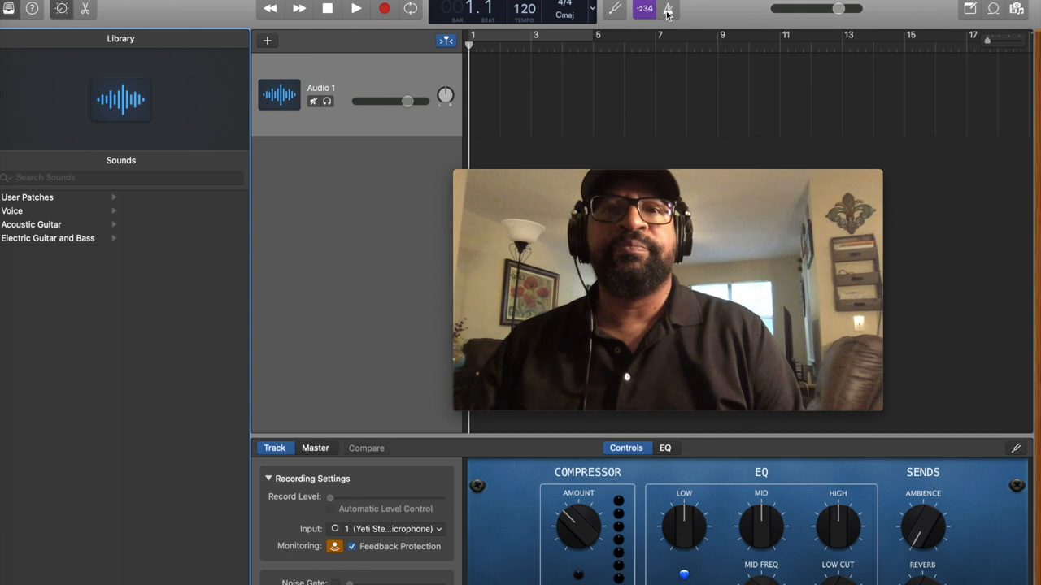
pyautogui.moveTo(643, 9)
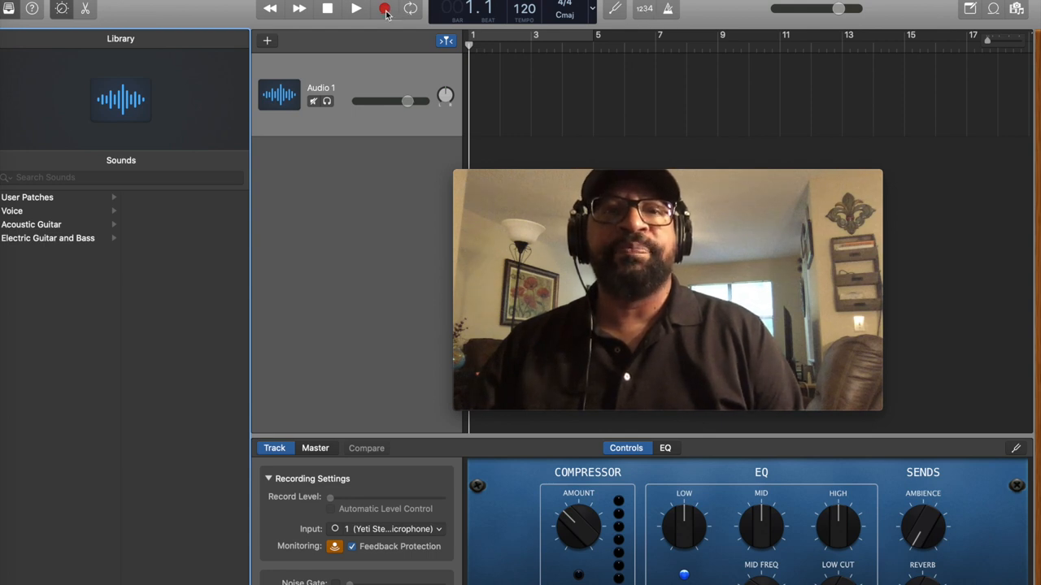
# Step: Record the vinyl playback onto Audio 1 until the region runs past bar 17
pyautogui.click(356, 9)
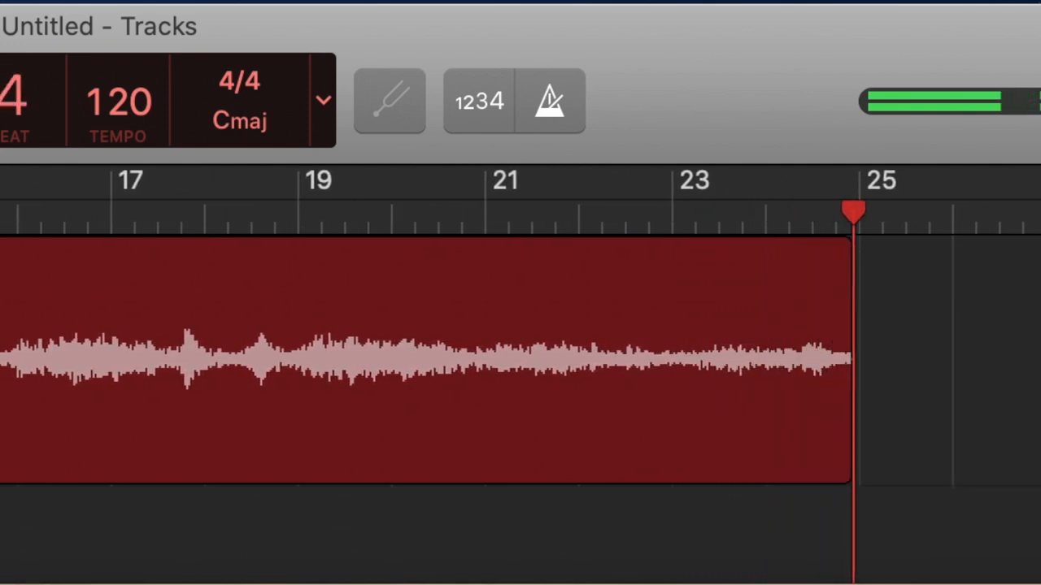
pyautogui.hscroll(3)
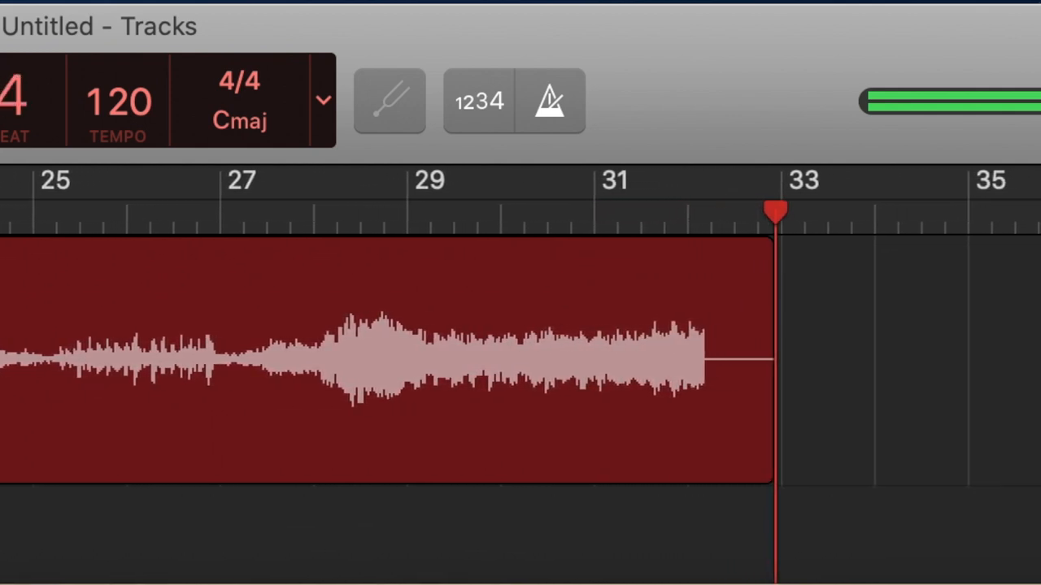
pyautogui.click(384, 9)
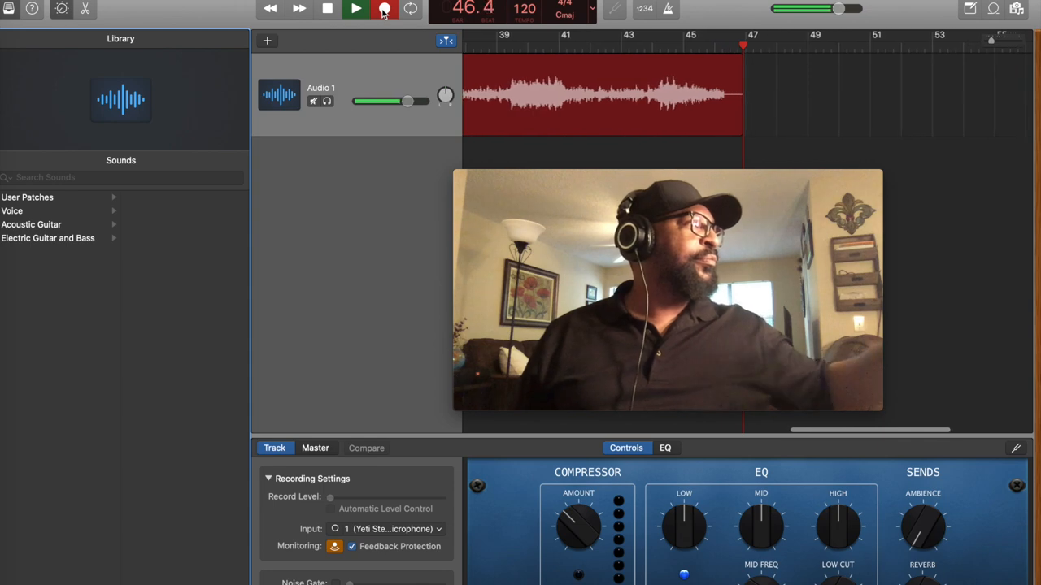
pyautogui.click(355, 9)
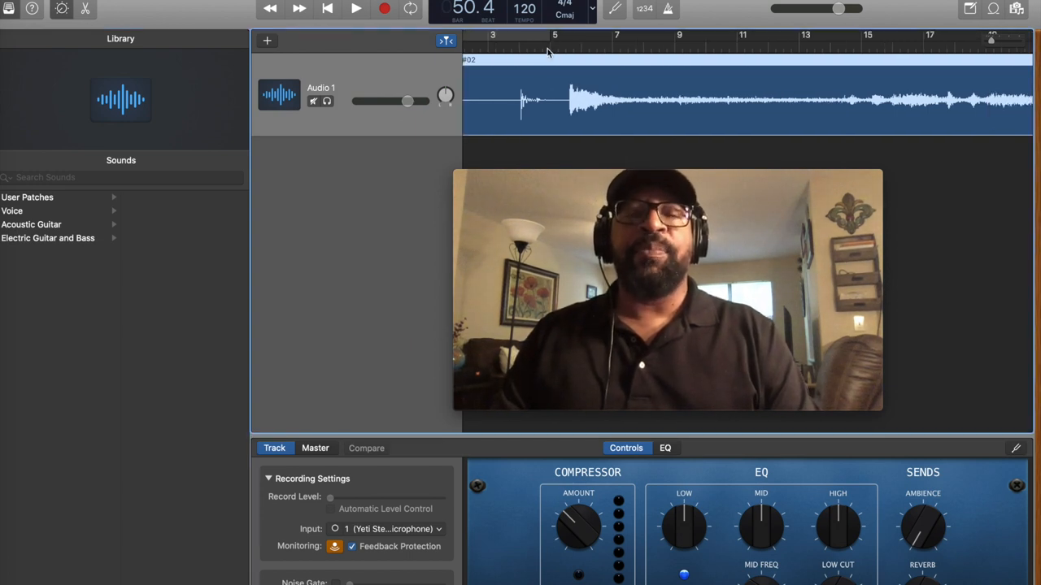
# Step: Place the playhead at bar 5, where the music begins
pyautogui.click(549, 46)
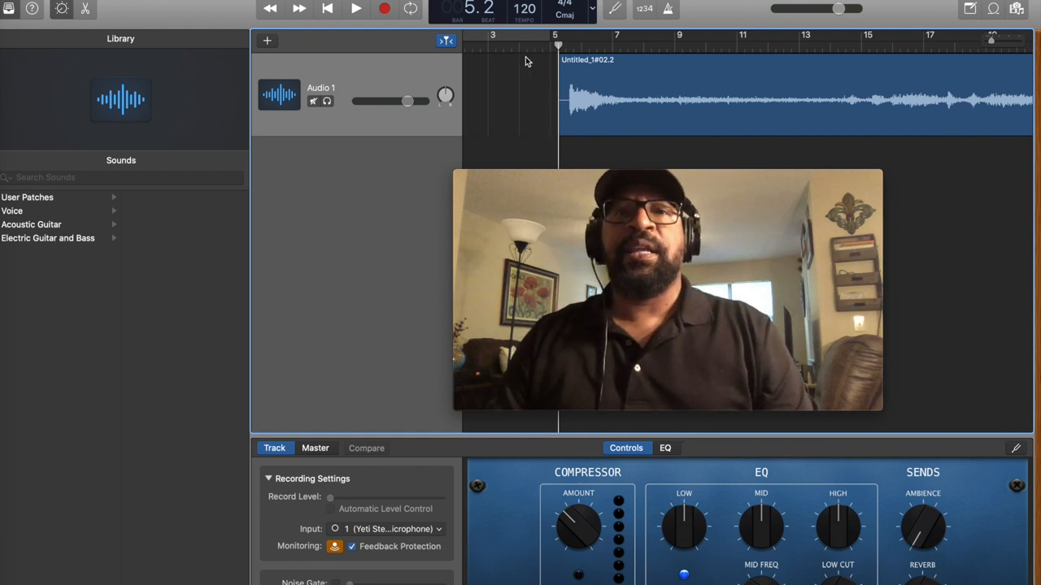
# Step: Split the region at bar 5 and remove the silent left portion
pyautogui.click(641, 63)
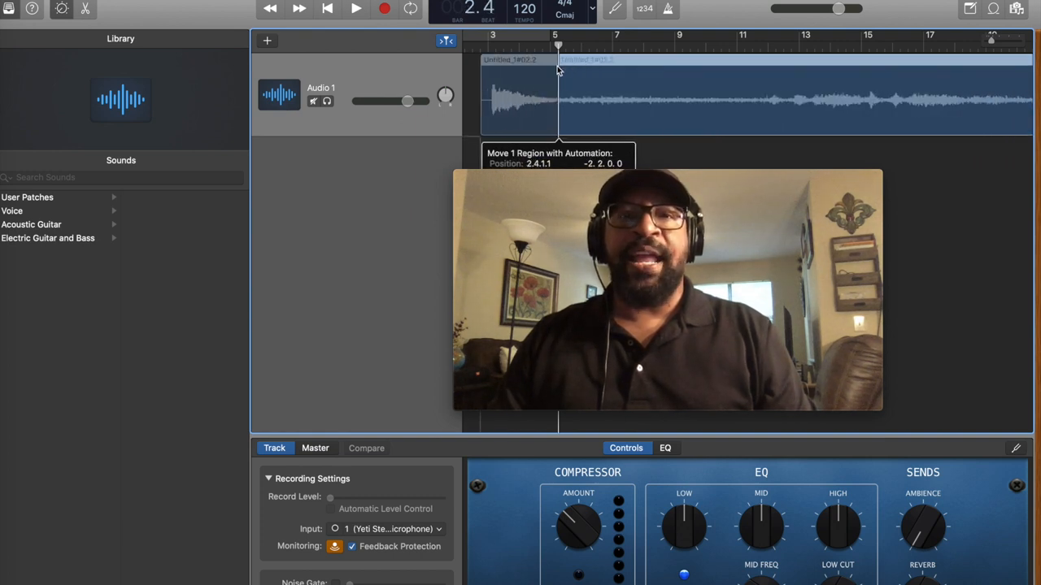
# Step: Snap the trimmed region to bar 1 and return the playhead to the start
pyautogui.moveTo(557, 60); pyautogui.dragTo(474, 77)
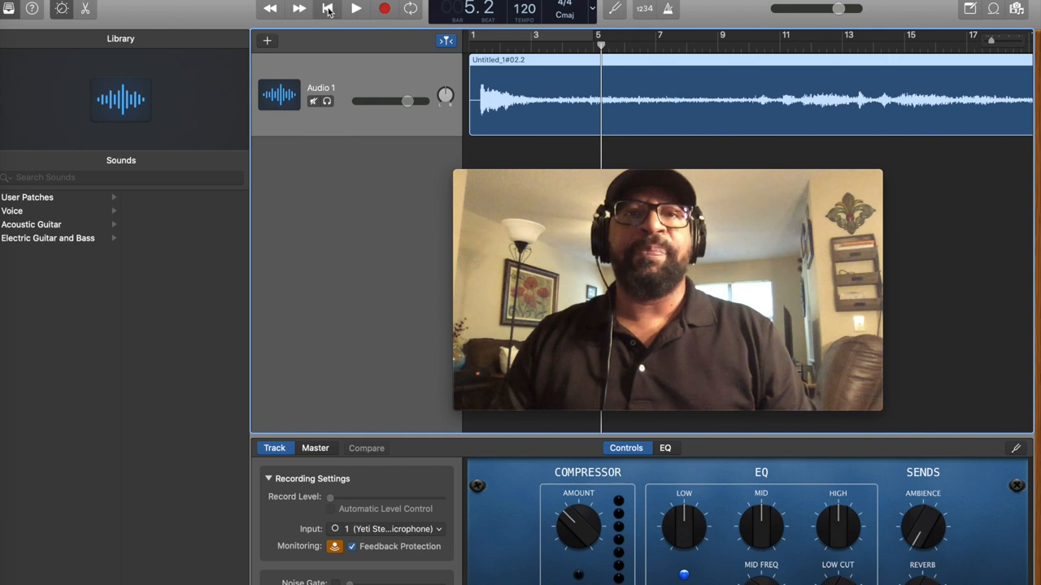
pyautogui.click(327, 9)
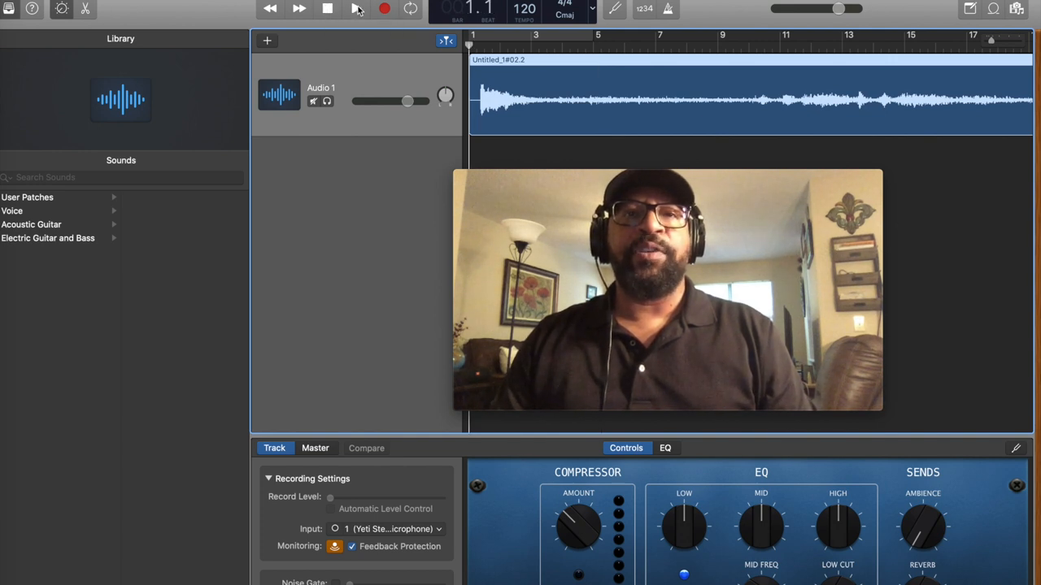
pyautogui.moveTo(356, 8)
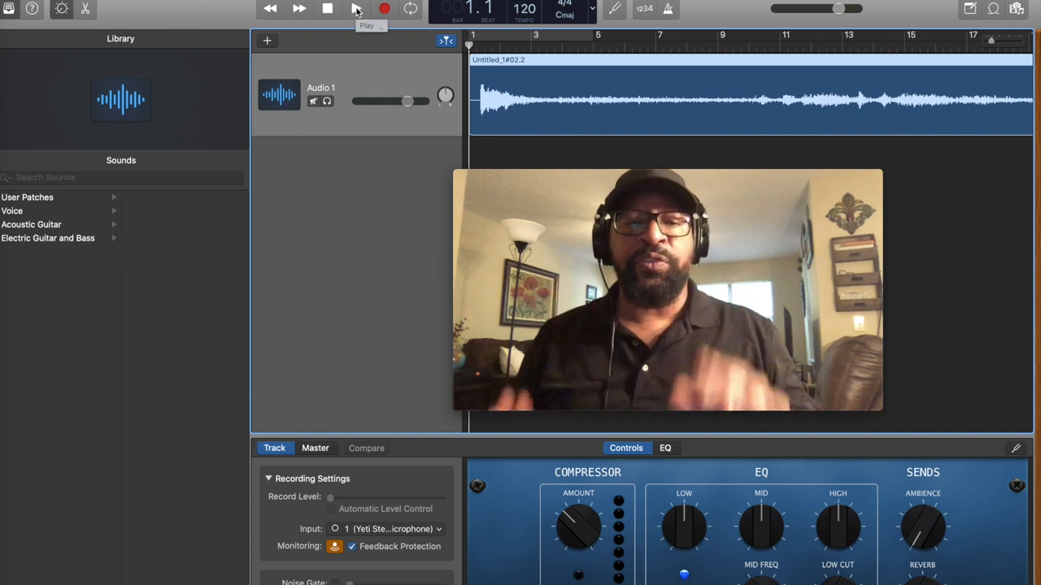
# Step: Play the recording from the start, then listen to its ending near bar 46
pyautogui.click(356, 9)
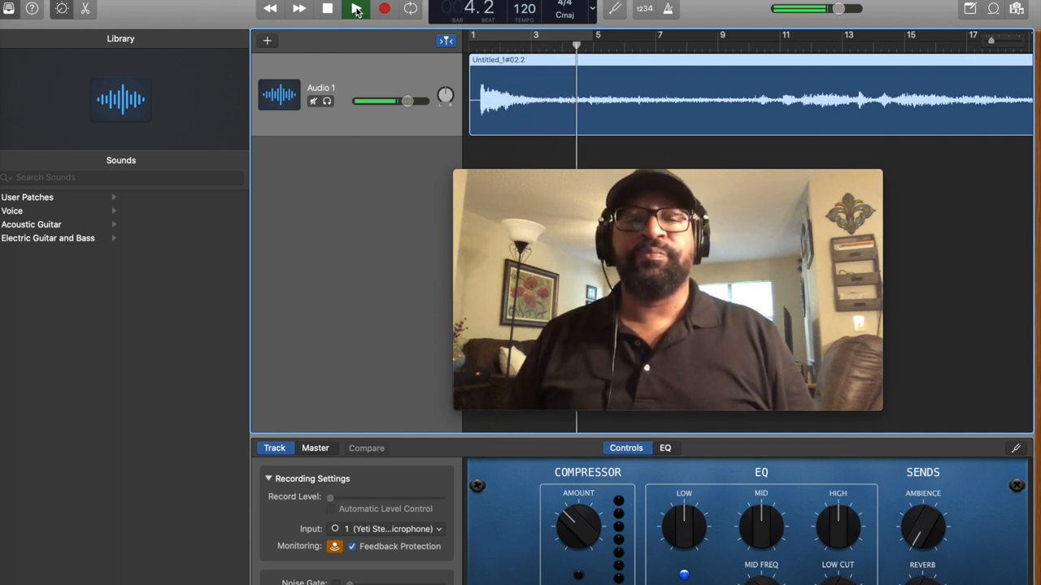
pyautogui.click(355, 9)
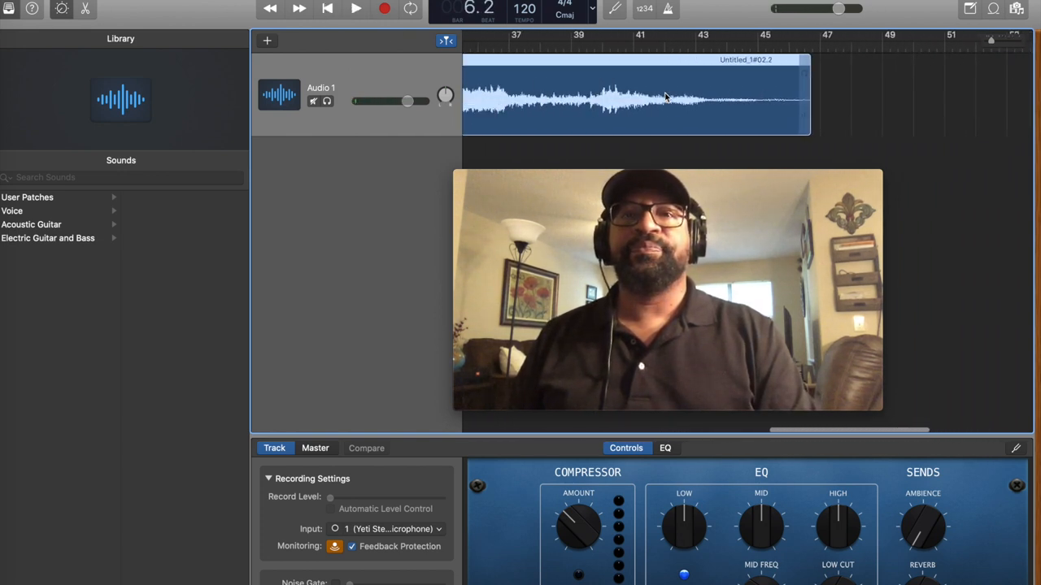
pyautogui.click(355, 8)
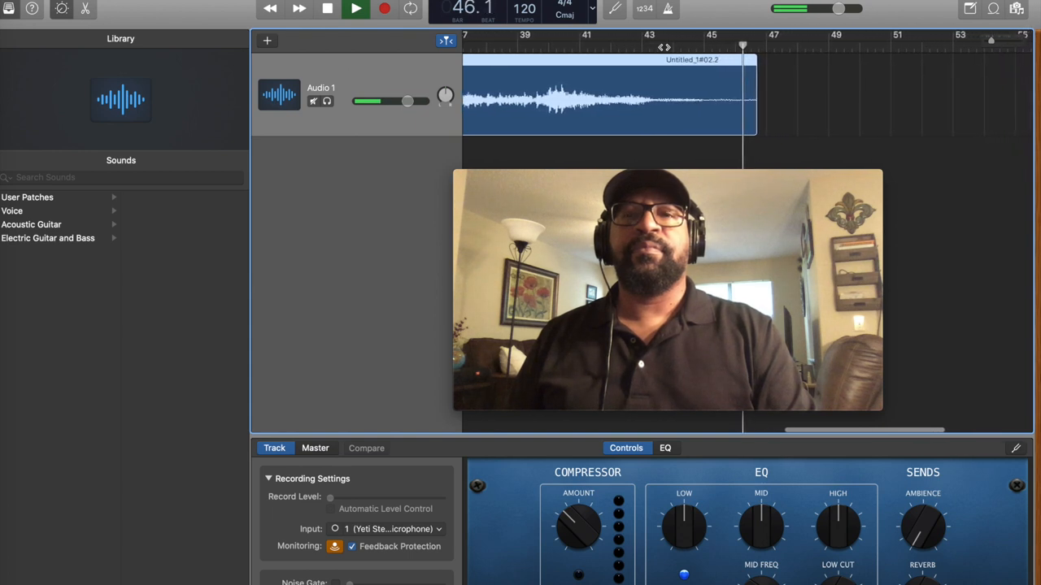
pyautogui.click(355, 8)
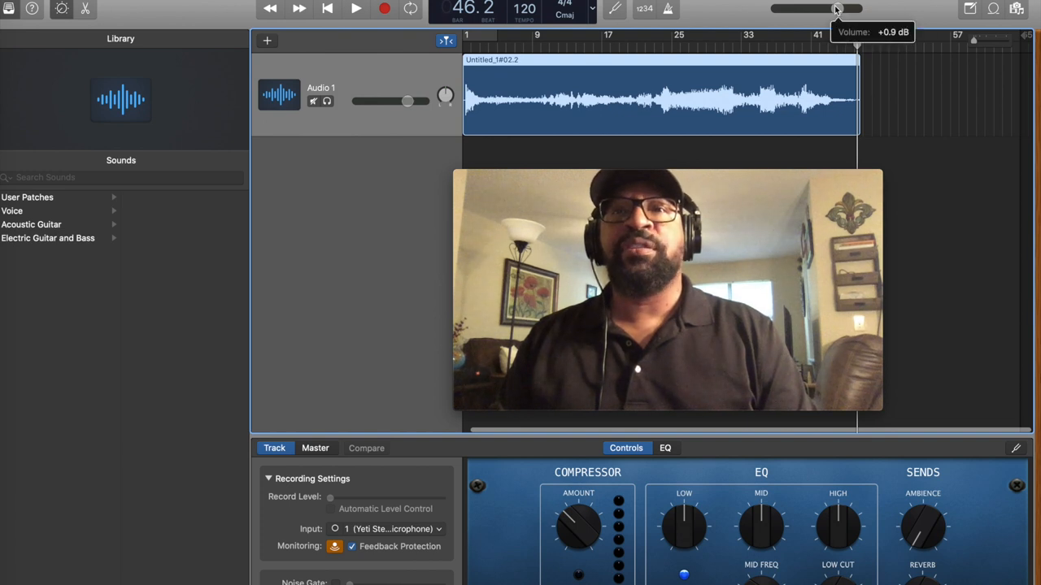
# Step: Drag the master volume up to +1.6 dB and send playback back toward the start
pyautogui.moveTo(817, 9); pyautogui.dragTo(829, 9)
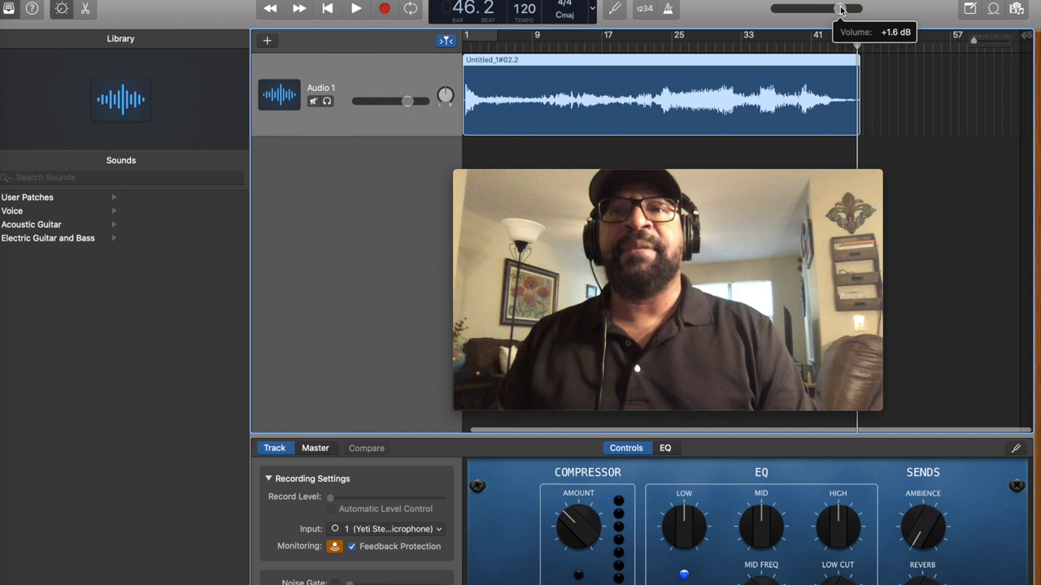
pyautogui.moveTo(840, 9); pyautogui.dragTo(846, 9)
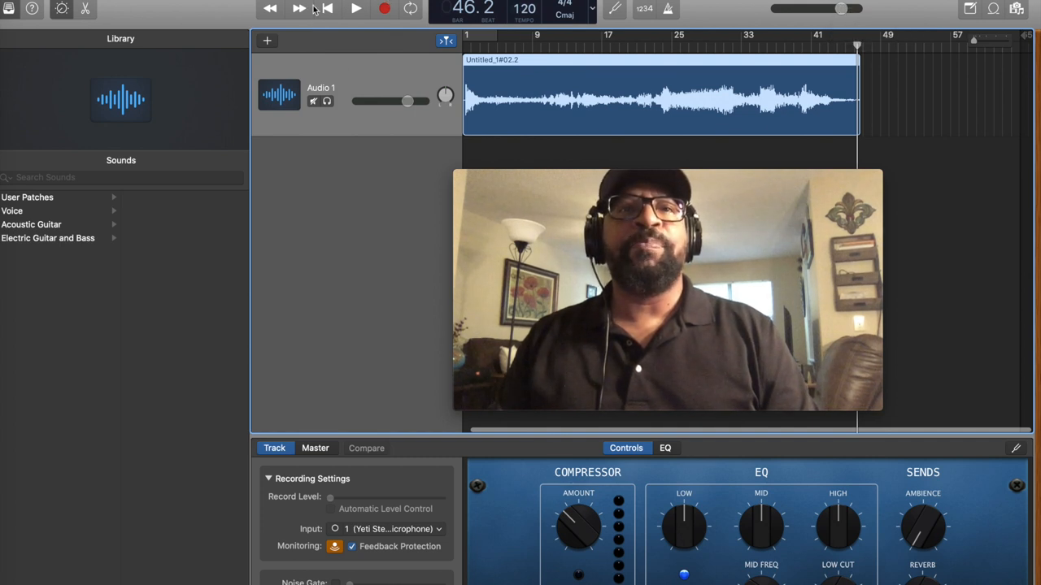
pyautogui.click(356, 9)
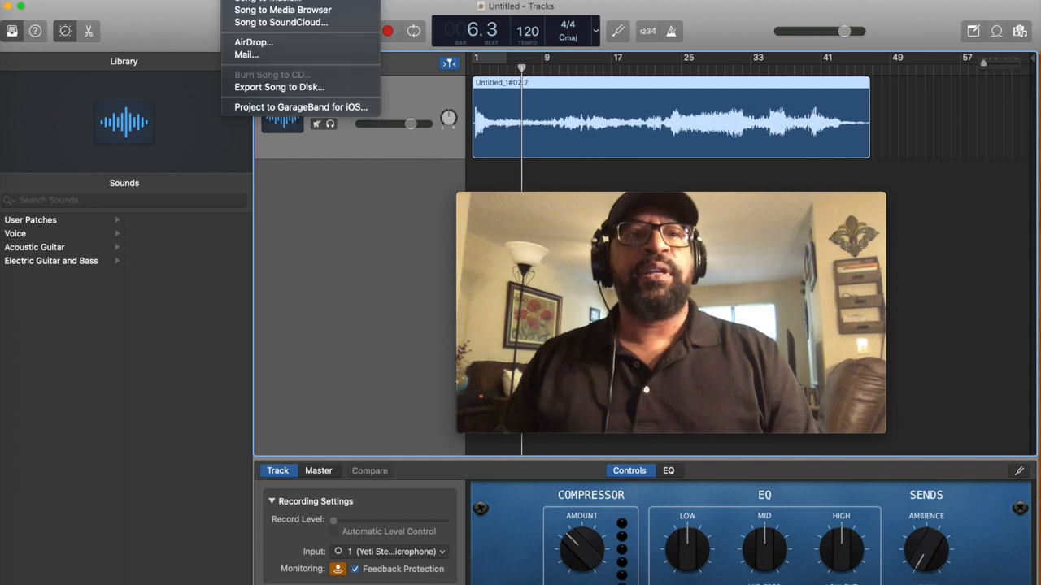
pyautogui.moveTo(279, 87)
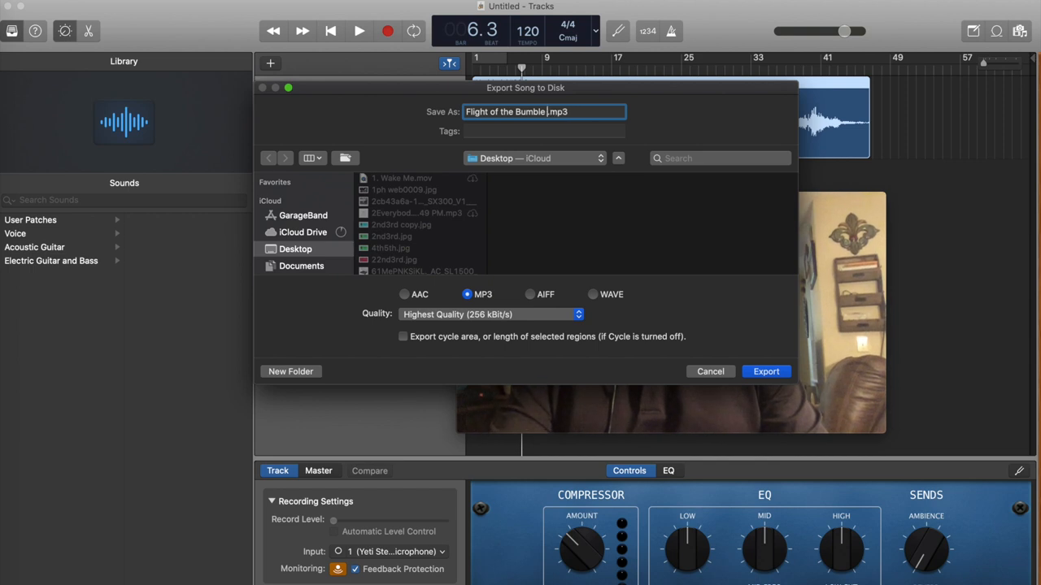
# Step: Name the export 'Flight of the Bumble Bee' as a highest-quality MP3 on the Desktop
pyautogui.write('Bee')
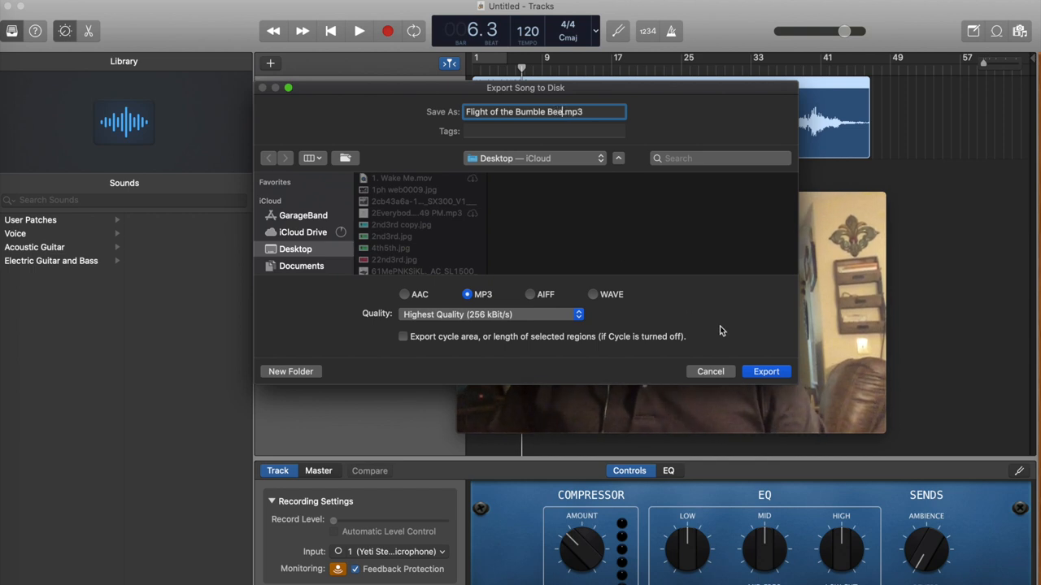
pyautogui.moveTo(492, 167)
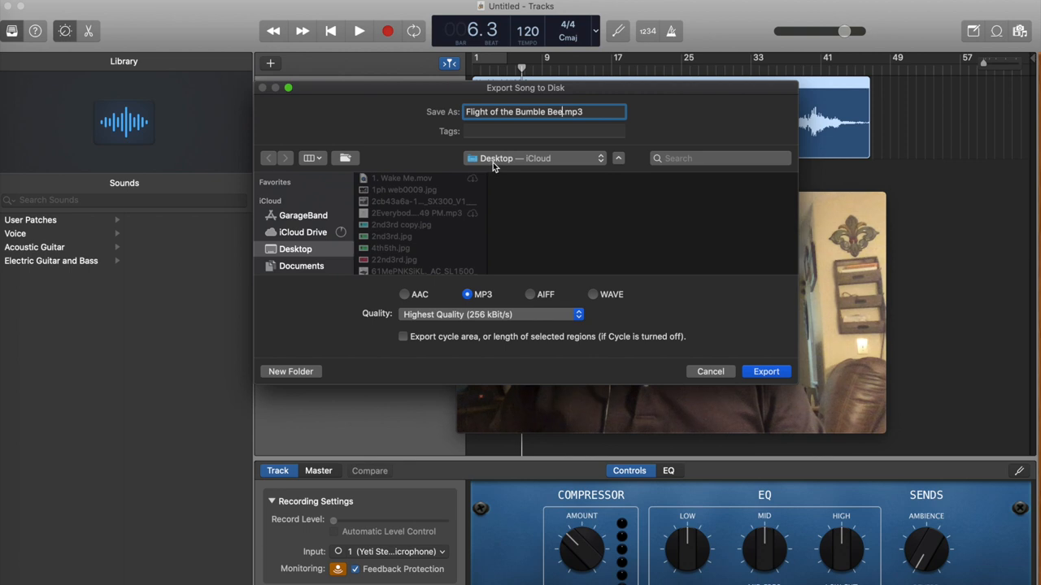
pyautogui.moveTo(488, 162)
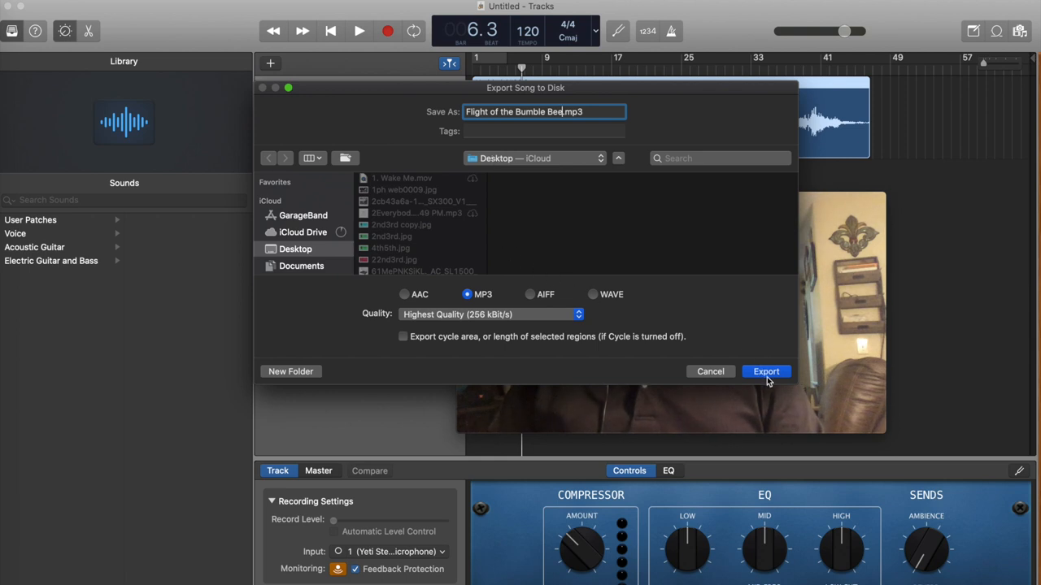
# Step: Export 'Flight of the Bumble Bee' as an MP3, then quit GarageBand without saving
pyautogui.click(765, 371)
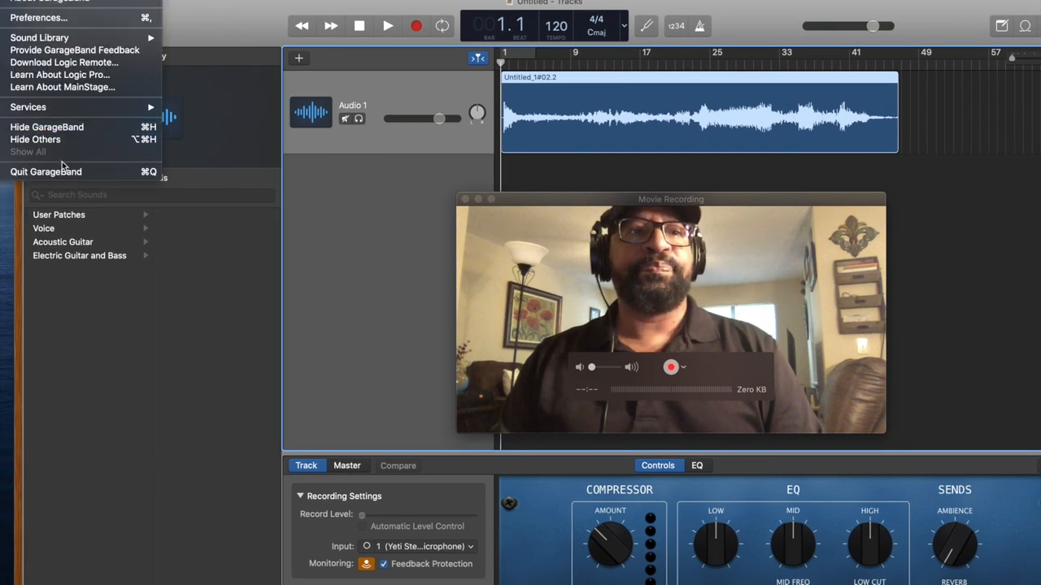
pyautogui.click(45, 172)
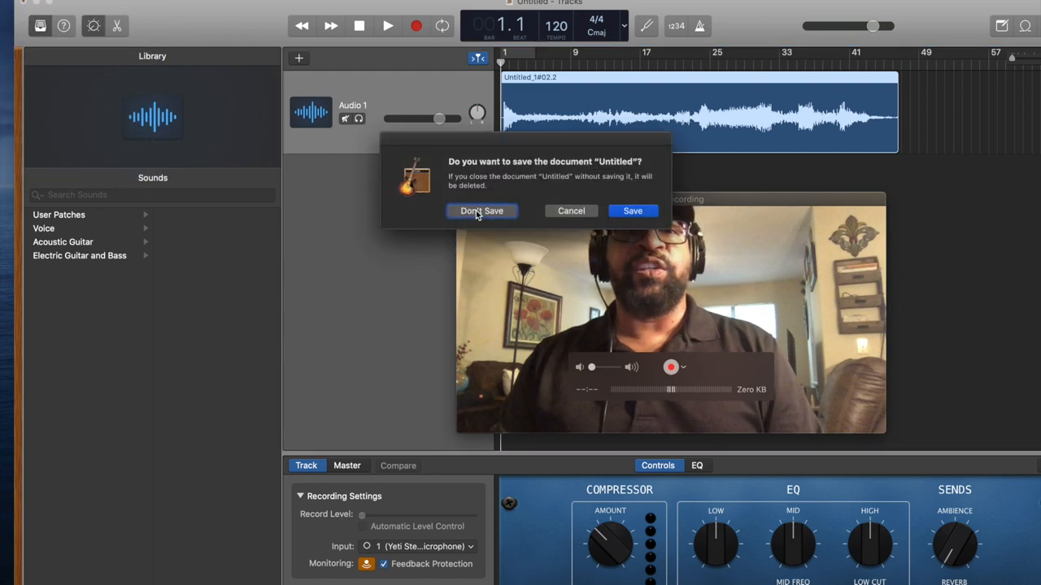
pyautogui.click(481, 210)
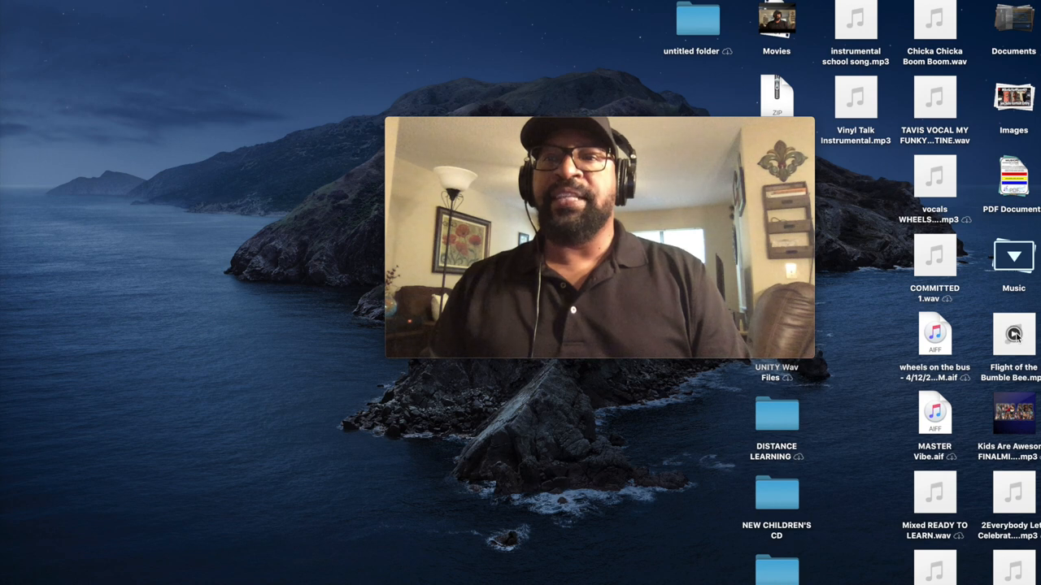
# Step: Select the 'Flight of the Bumble Bee.mp3' icon on the Desktop
pyautogui.click(1012, 334)
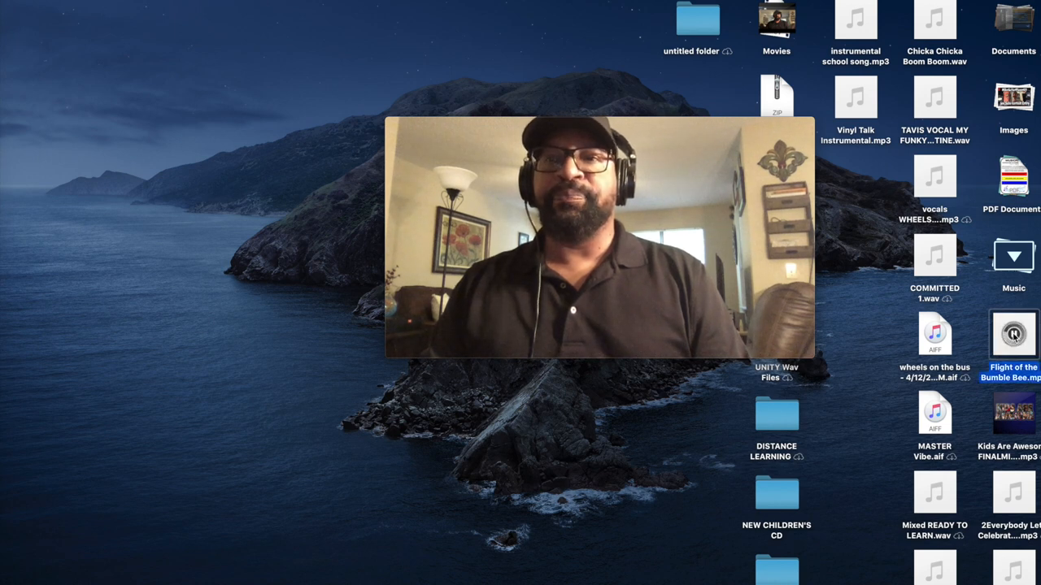